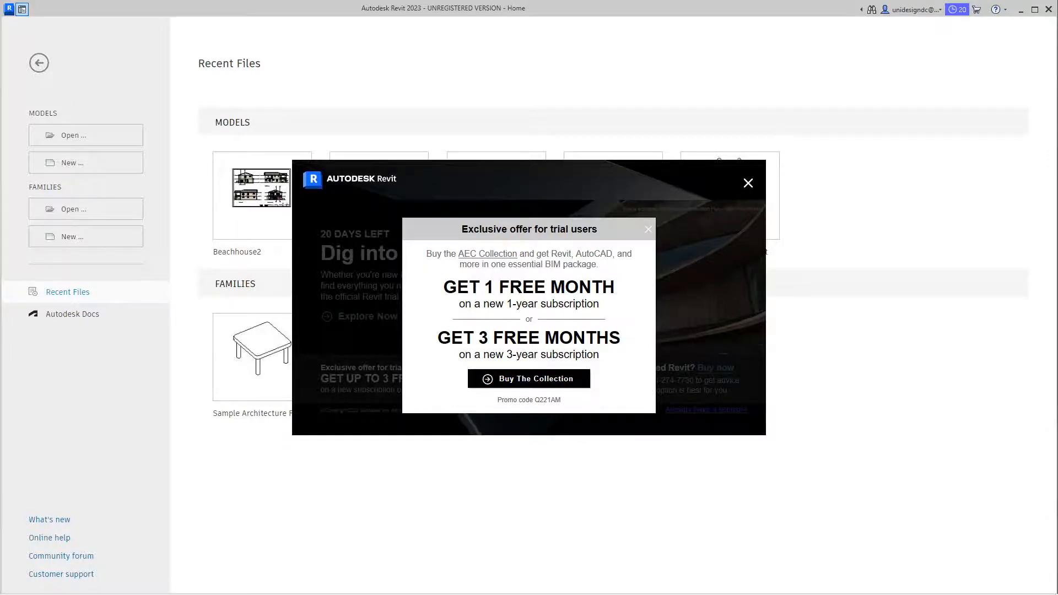
# Step: Close the Revit trial subscription promo so the Home screen's recent models are visible
pyautogui.click(748, 183)
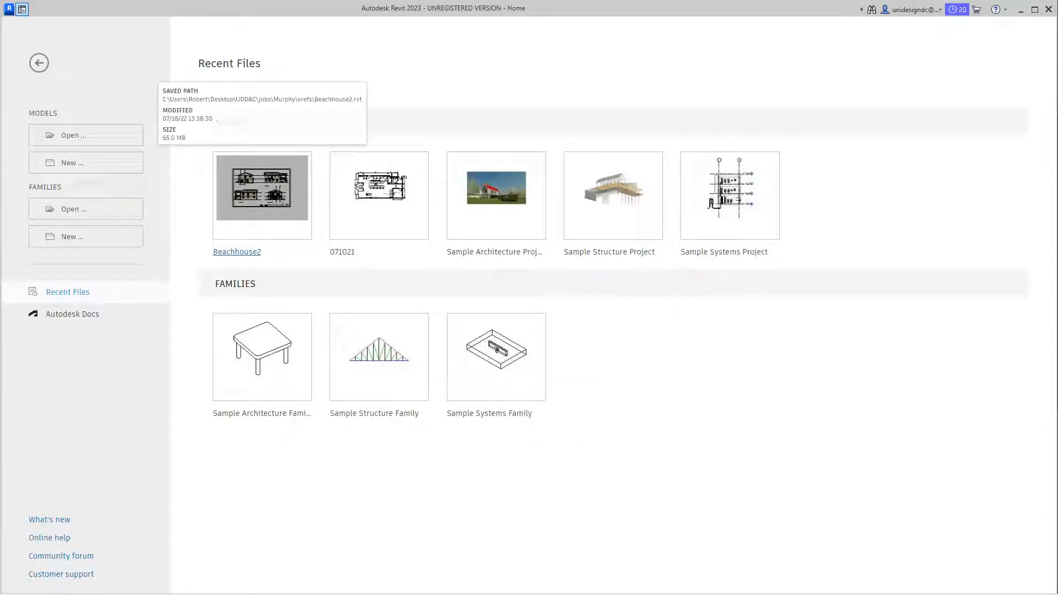